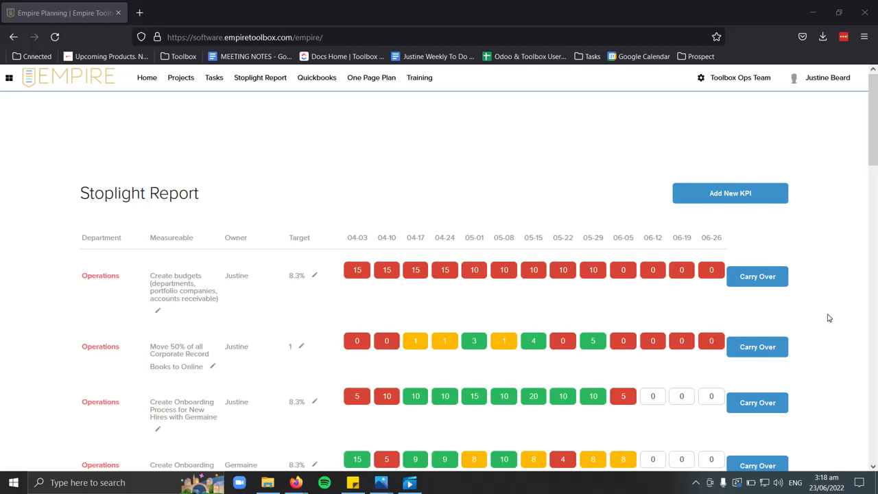
mouse_move(306, 312)
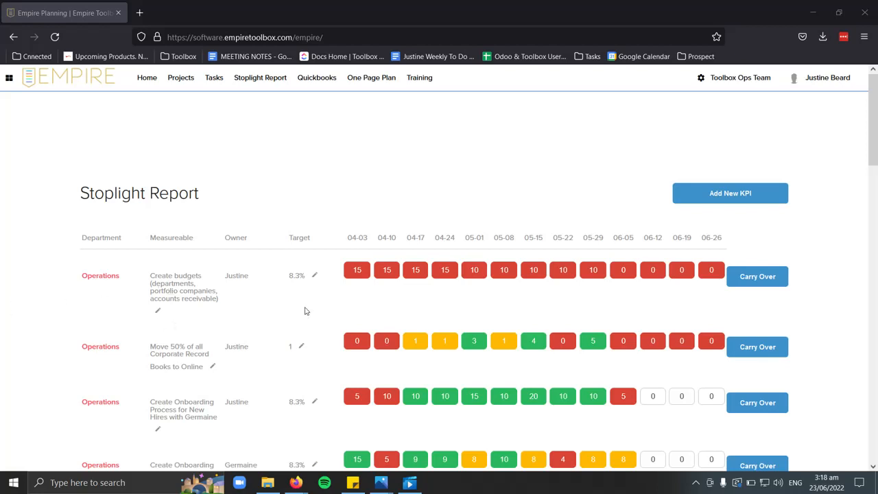
mouse_move(302, 291)
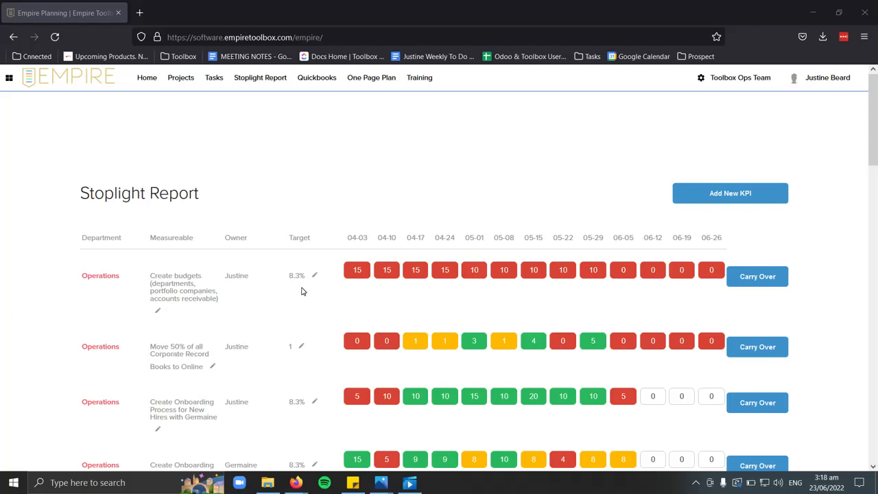
mouse_move(352, 239)
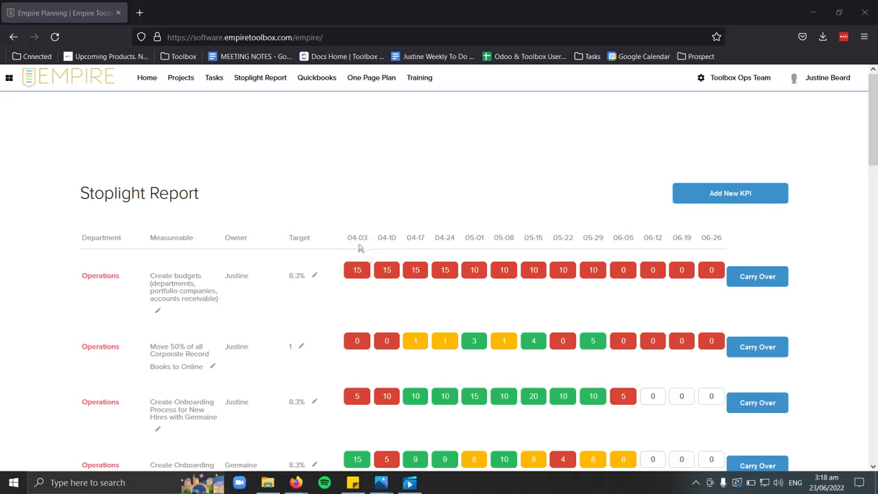
mouse_move(453, 413)
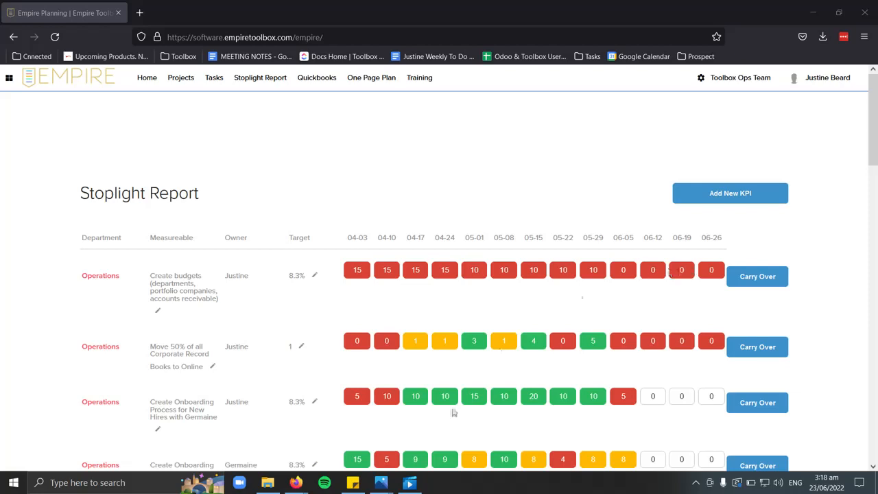
Replace 0 with 10 in the onboarding measurable's 06-12 week cell and save it.
scroll("down", 3)
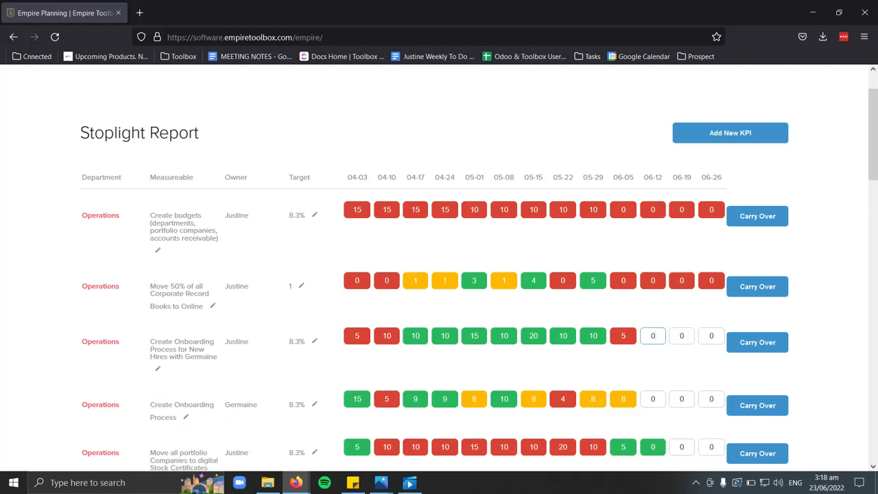
left_click(652, 336)
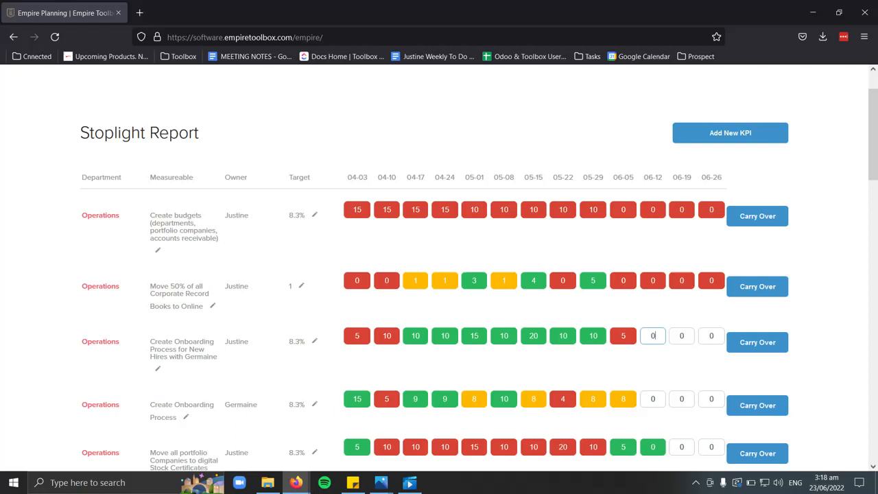
key("Backspace")
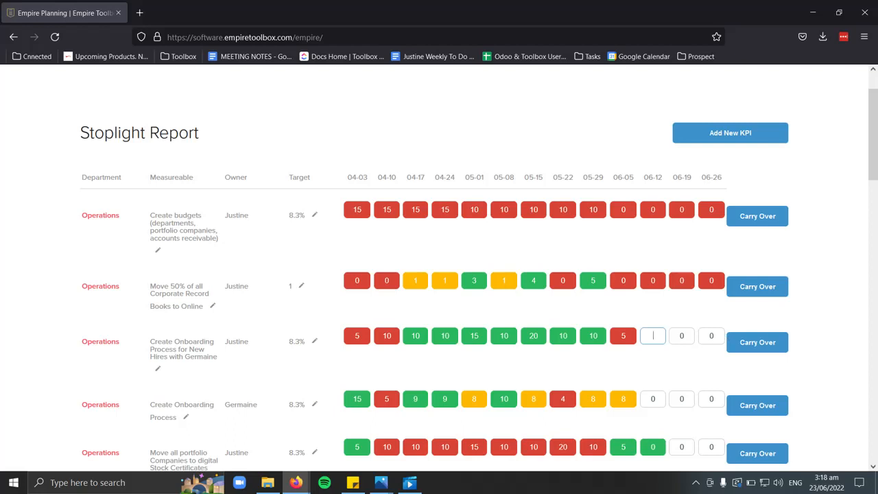
type("1")
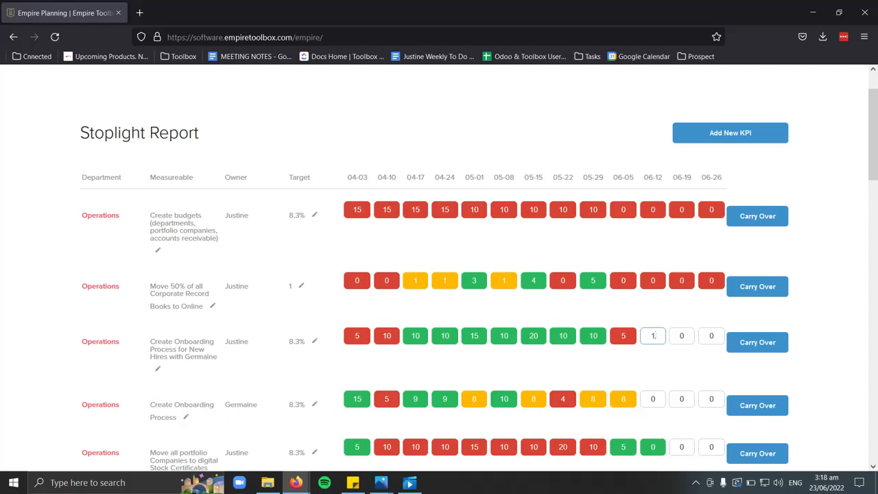
type("0")
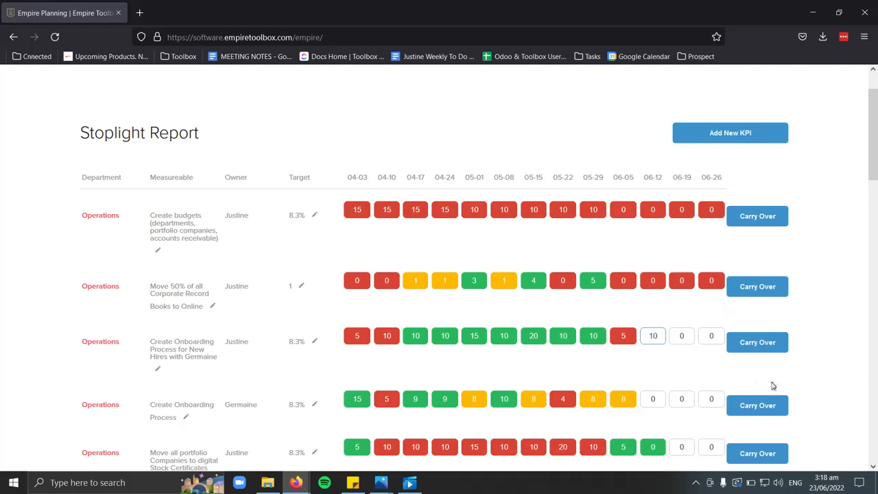
mouse_move(663, 372)
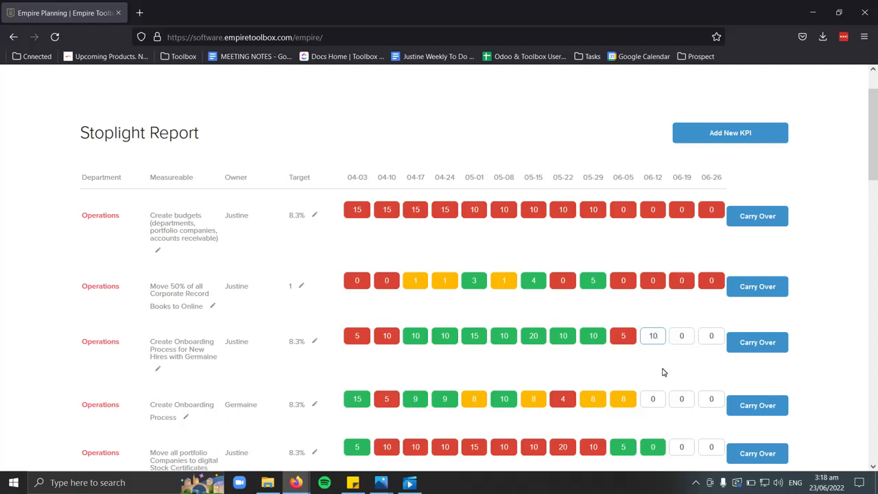
left_click(652, 335)
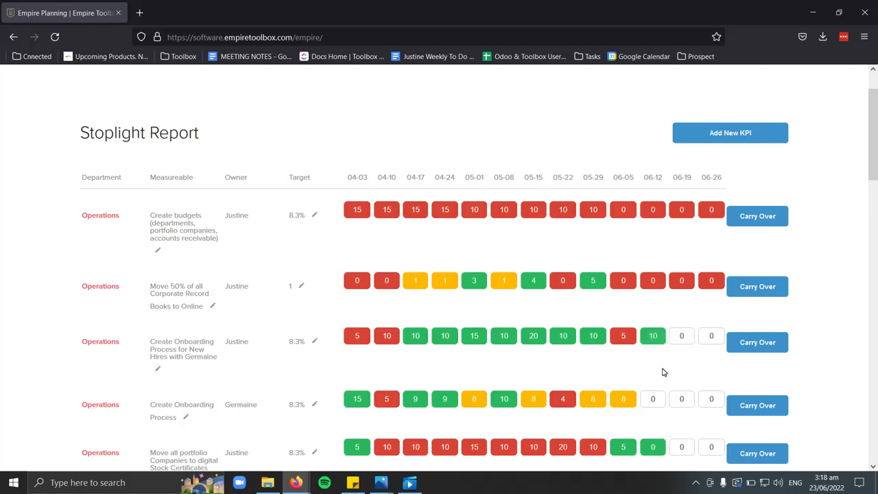